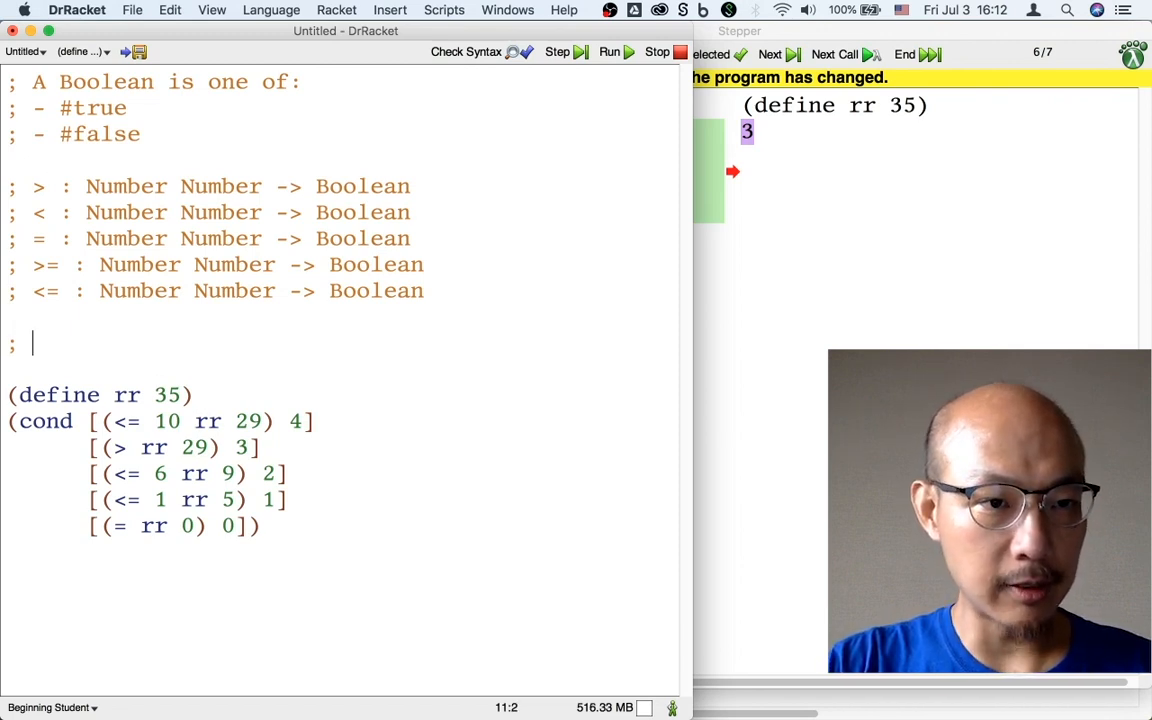
- Write the signature comment '; rate-points : Number -> Number'
text(rate-po)
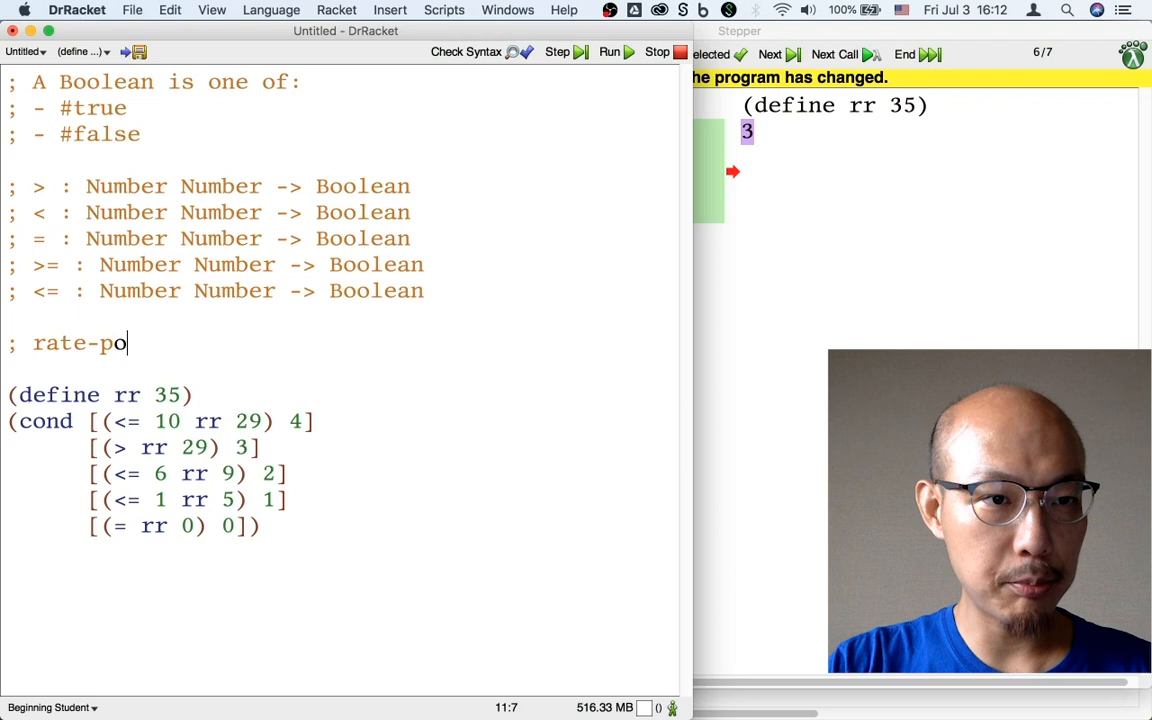
text(ints :)
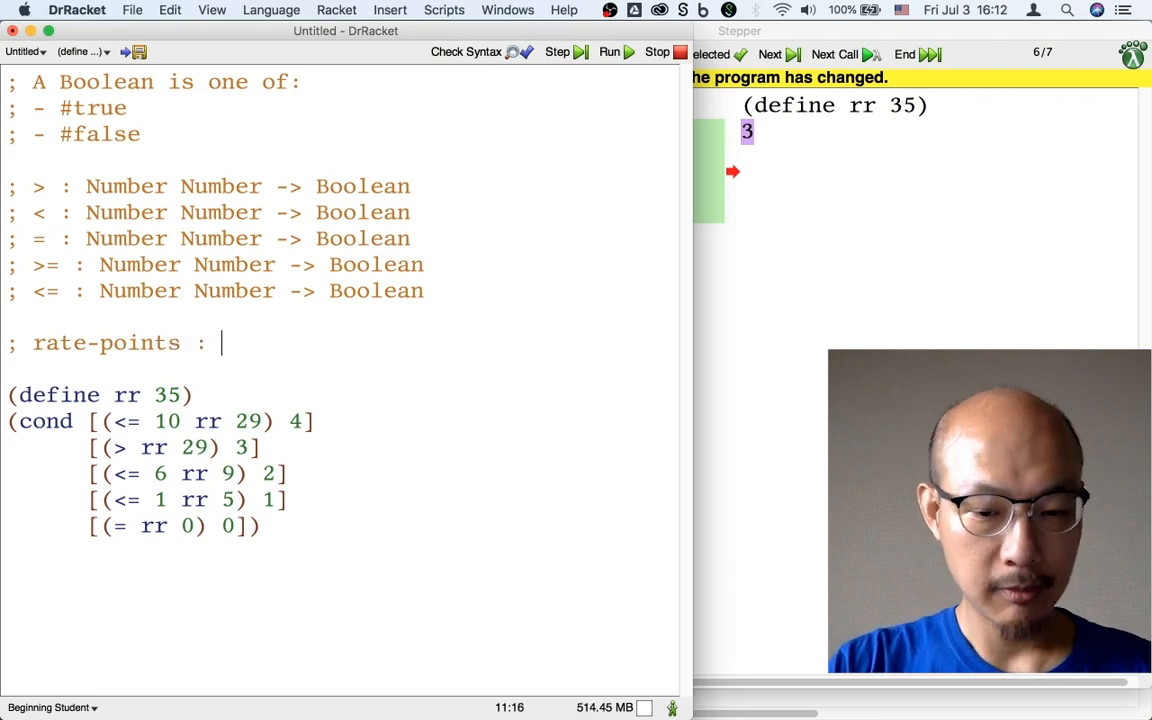
text(Num)
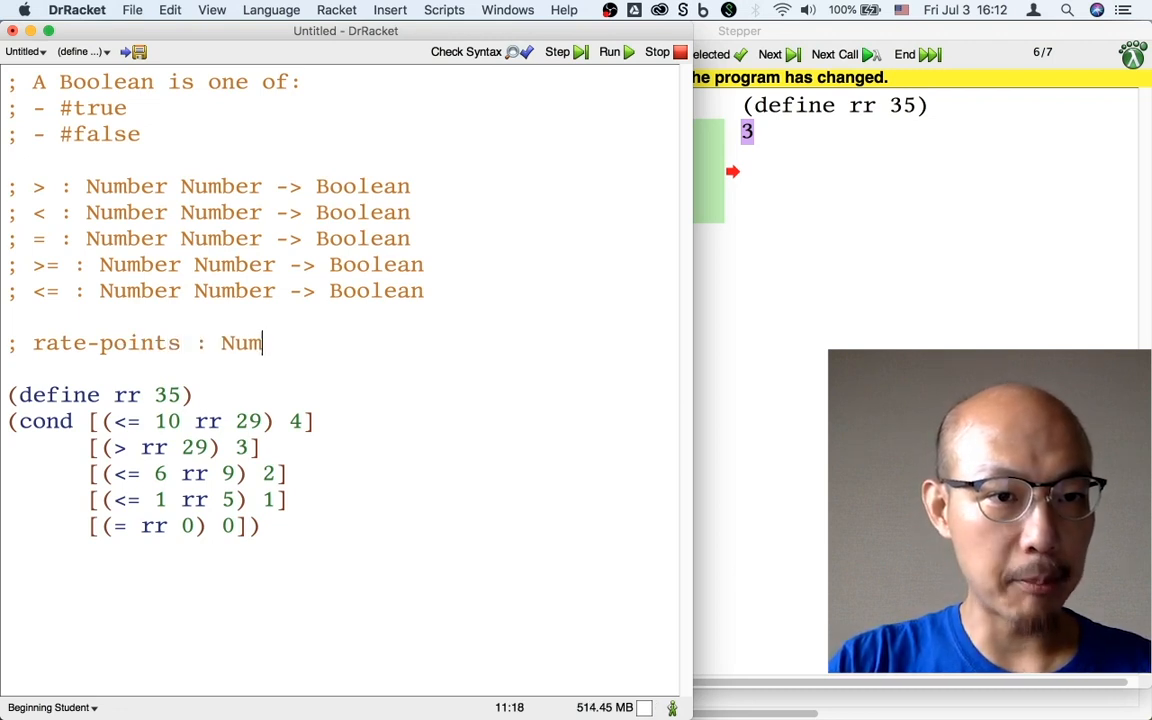
text(ber -> Number)
text(;)
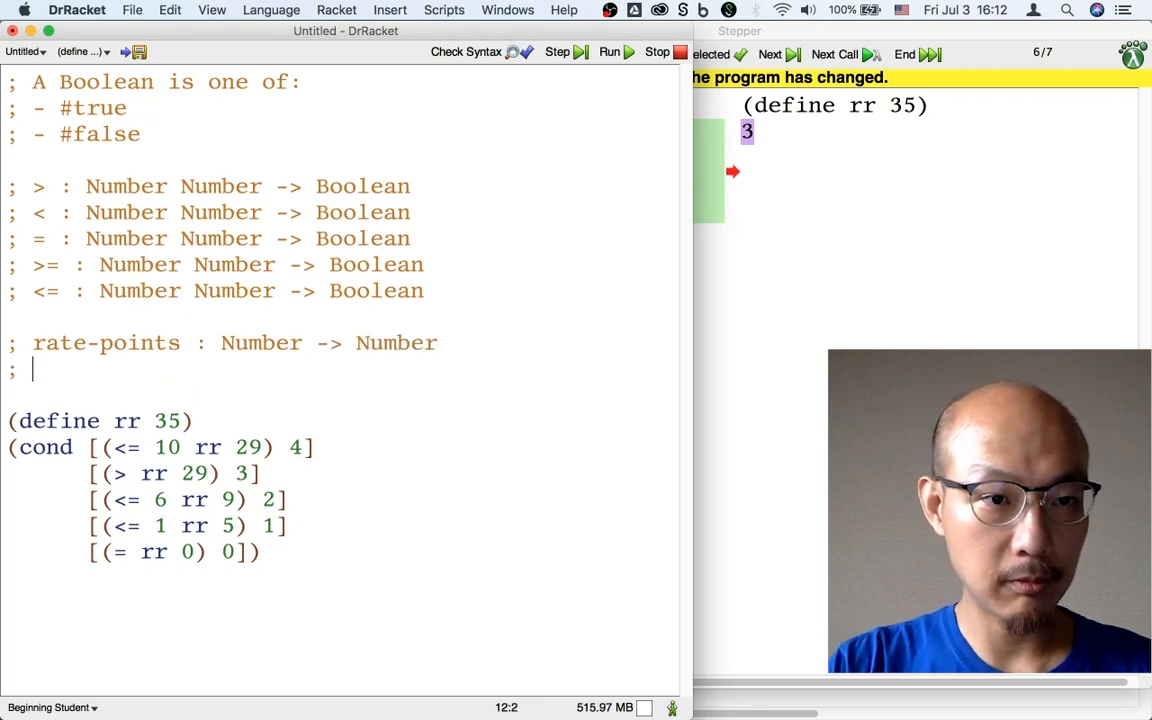
- Add the purpose comment about converting respiratory rate into trauma points and the stub header '(define (rate-points rr) ...)'
text(con)
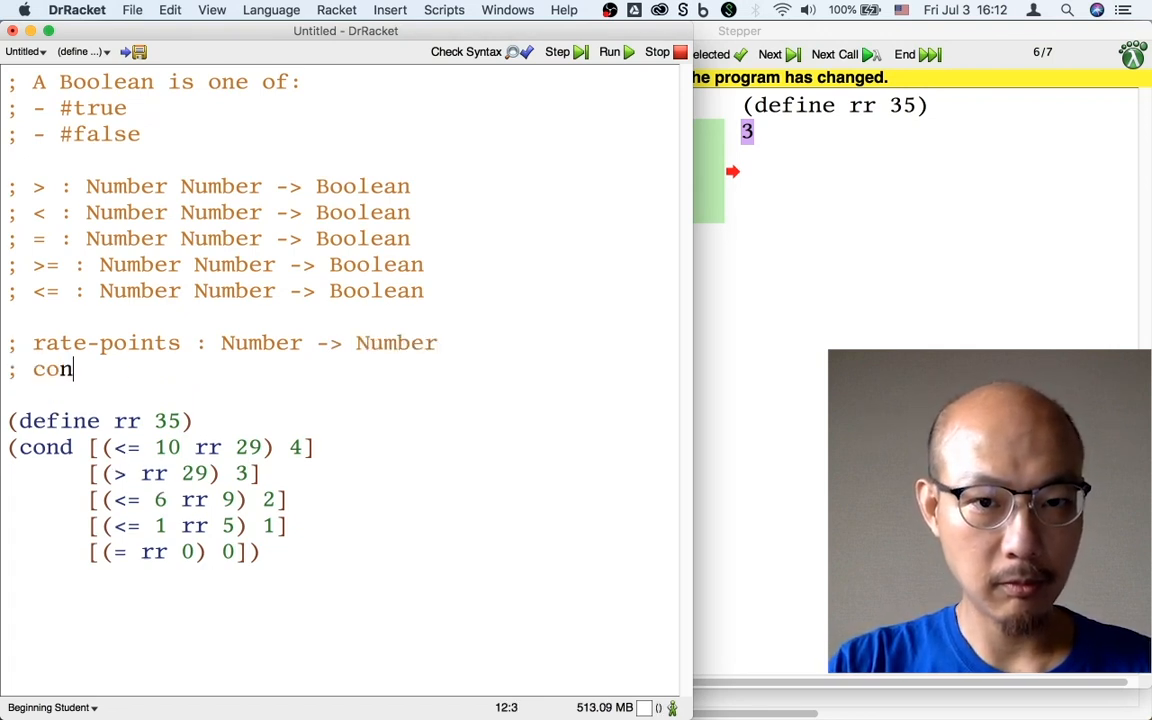
text(vert respiratory rate into trauma points)
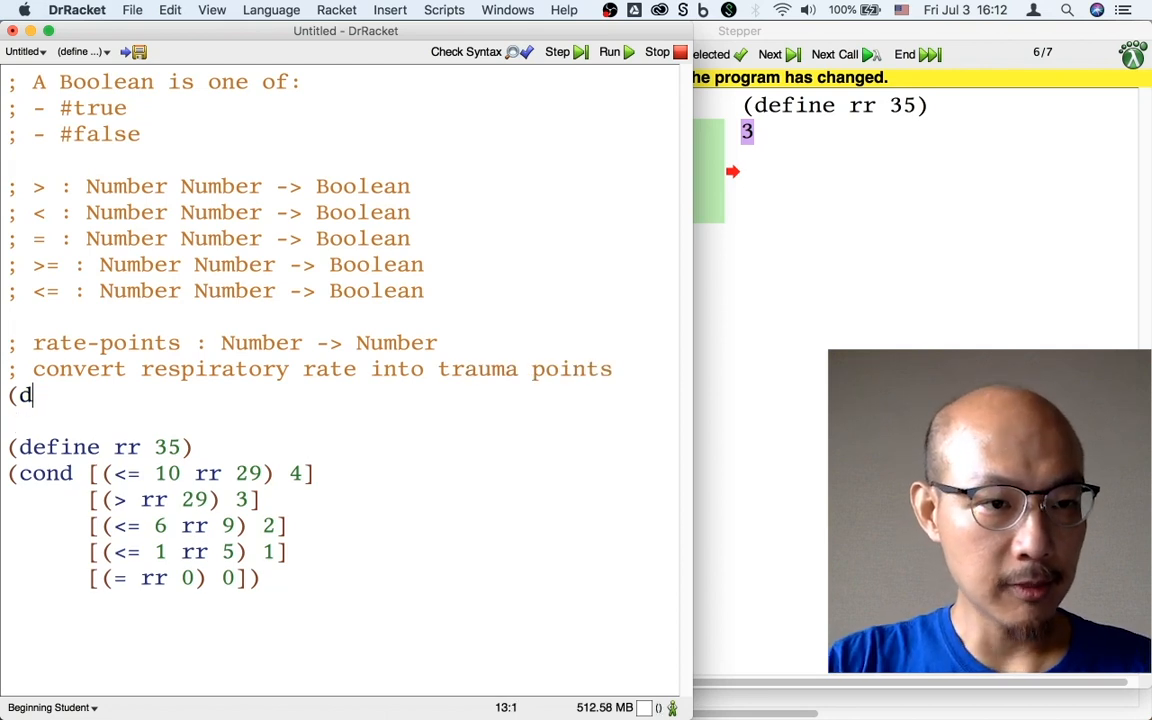
text(efine (rate-points rr) ...))
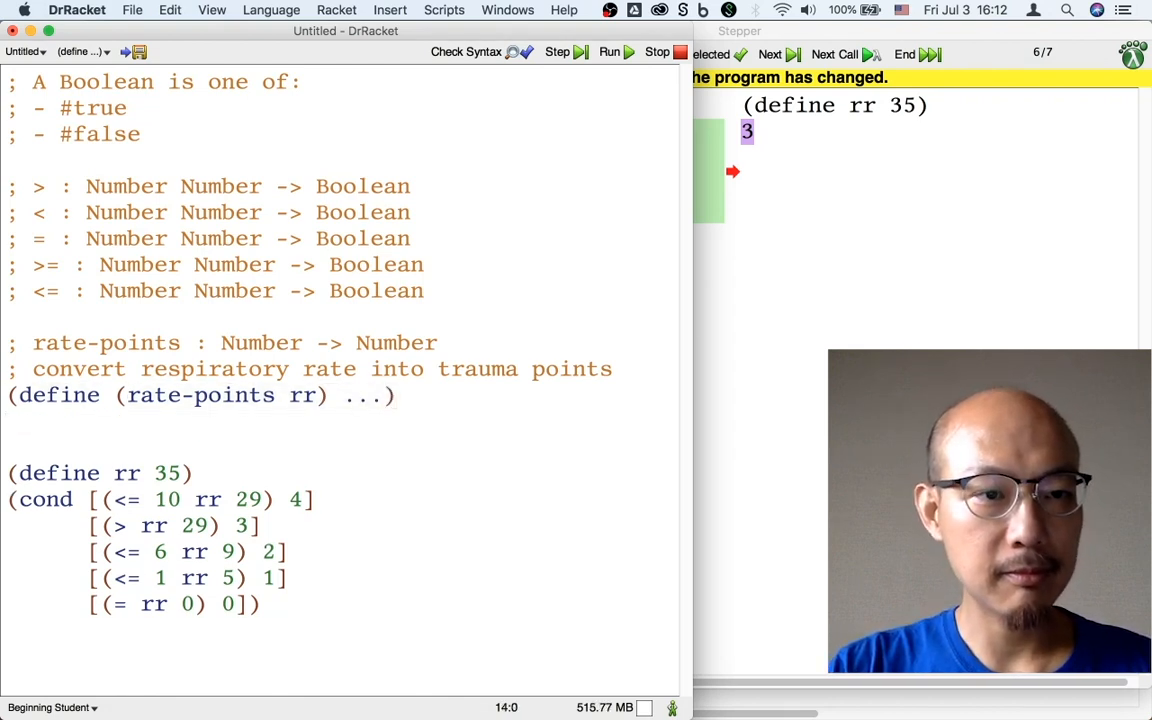
- Write the first example '(check-expect (rate-points 20) 4)'
text(()
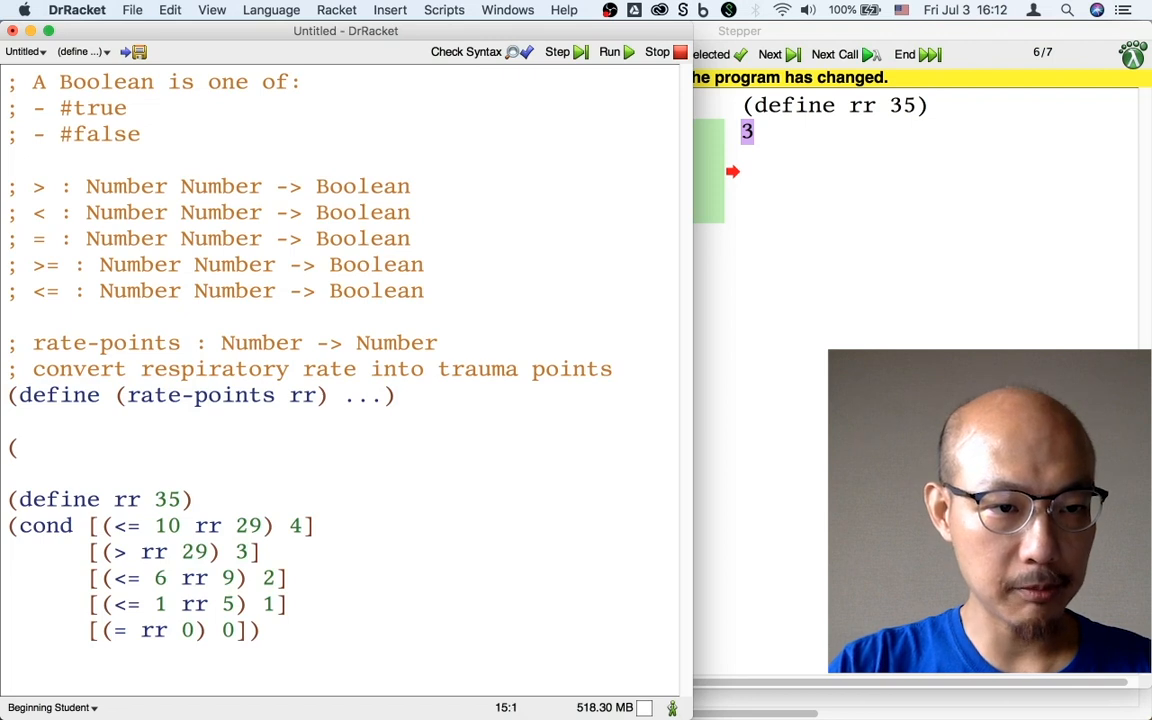
text(check-expe)
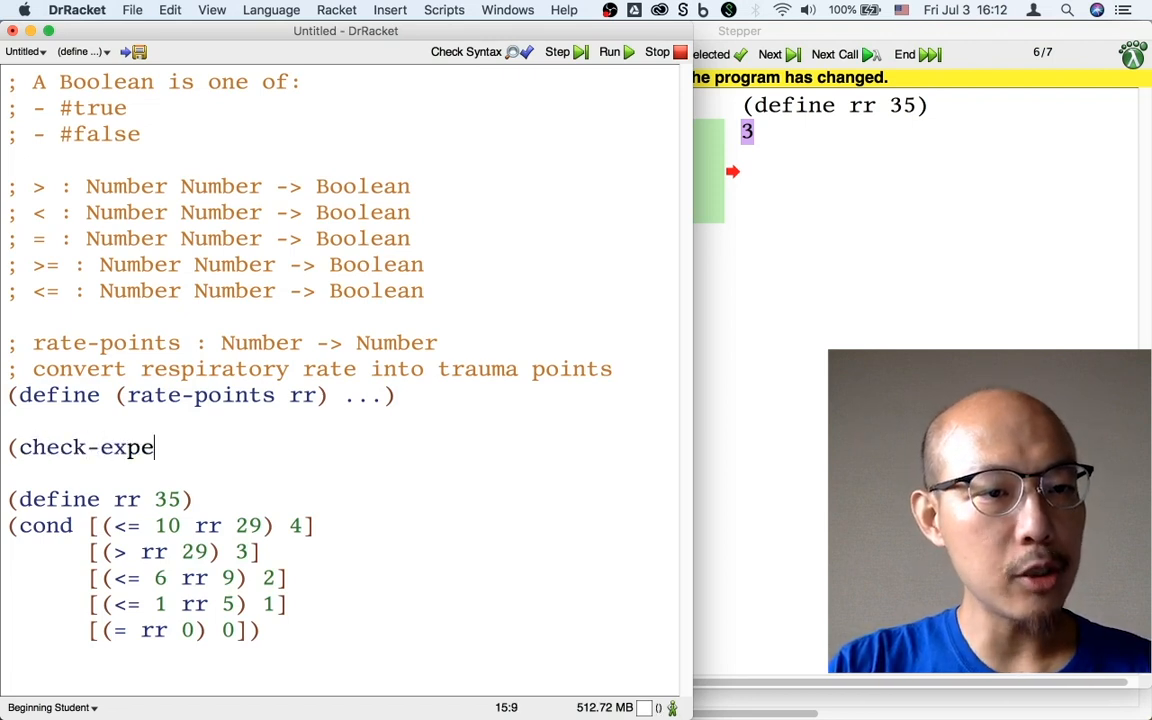
text(ct (rate-)
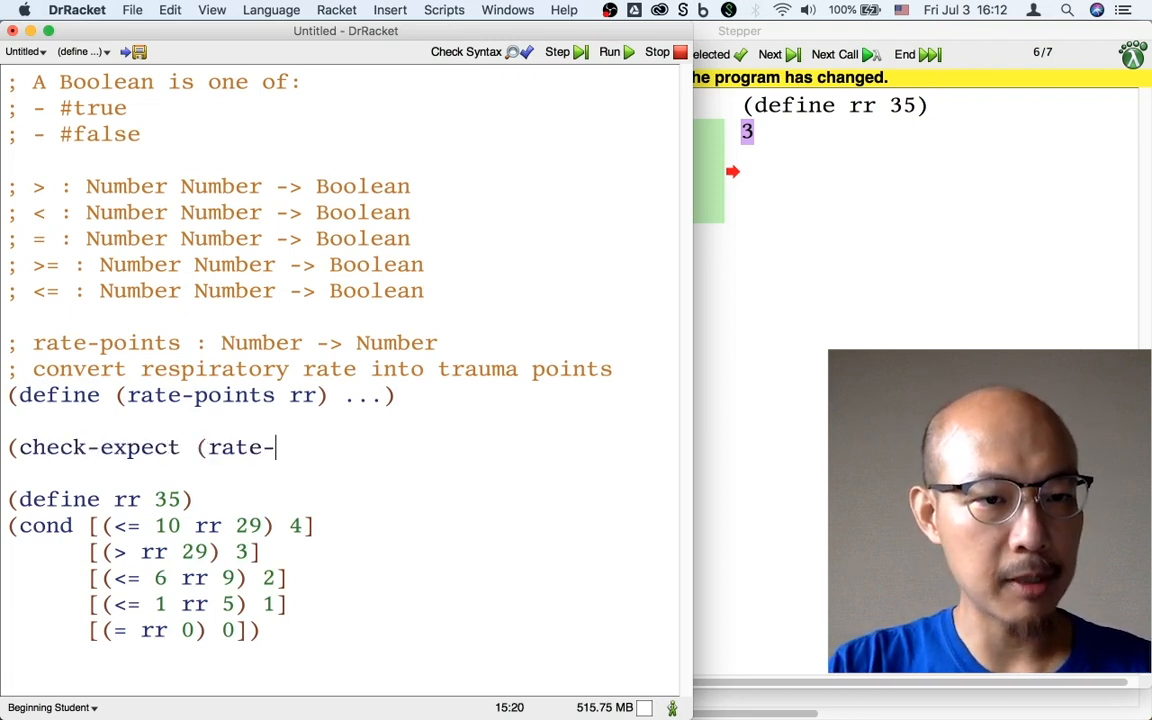
text(points)
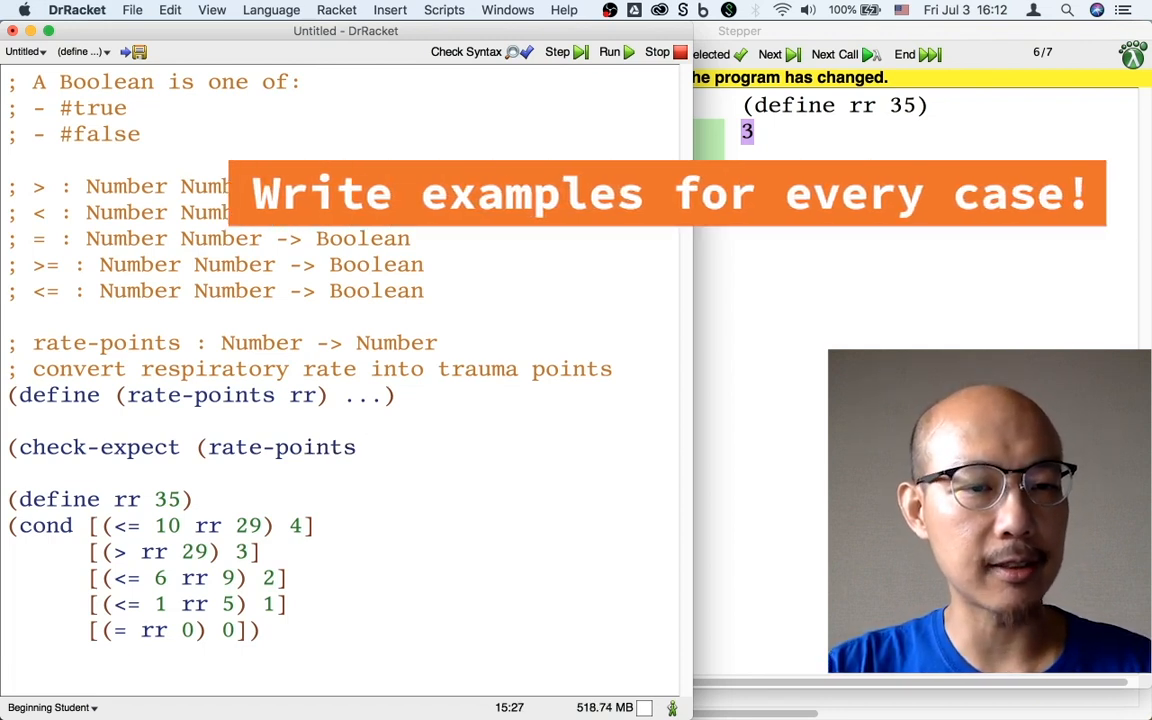
text(20) 4)
text(()
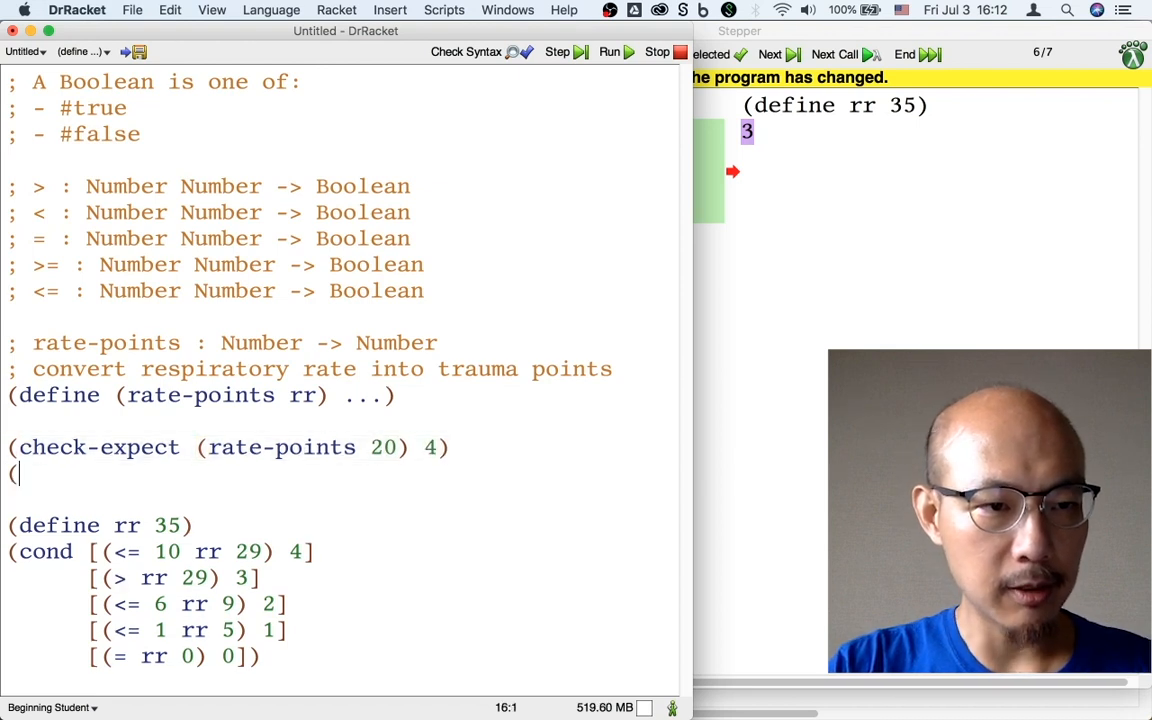
- Add further check-expect examples for rate-points covering inputs 35, 8, 3 and 0
text(check-expect)
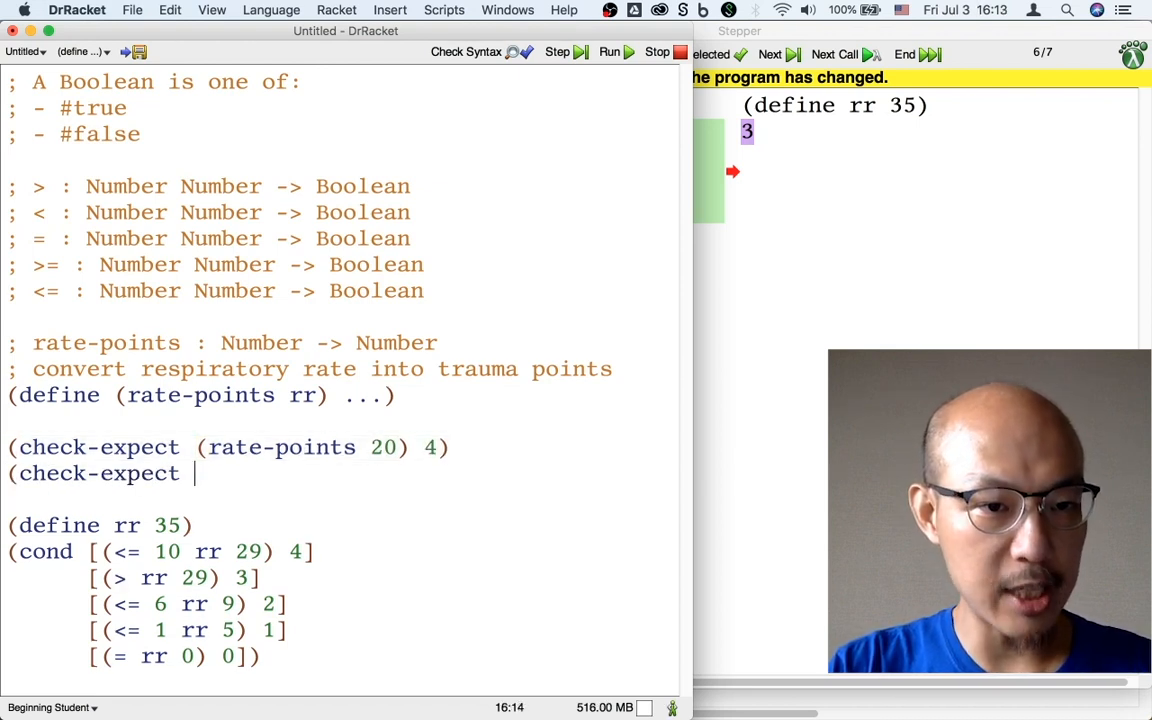
text((rate-points 35) 3)
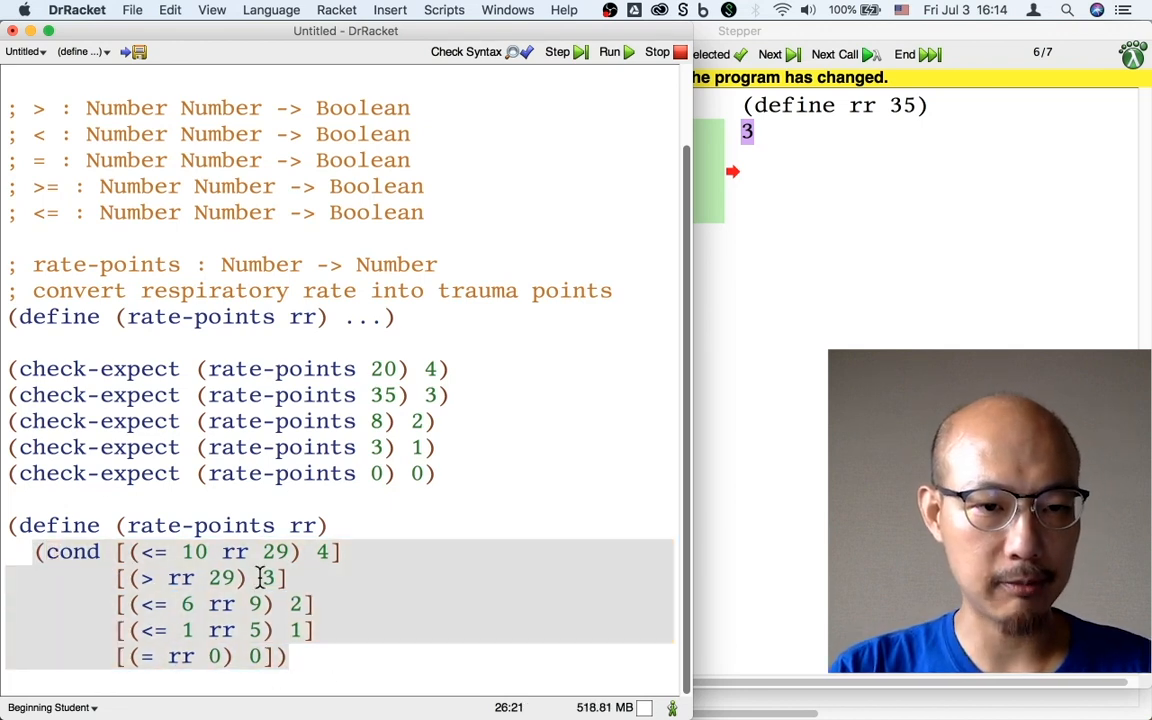
- Close the cond body of rate-points with a paren and run the program so all 5 tests pass
text())
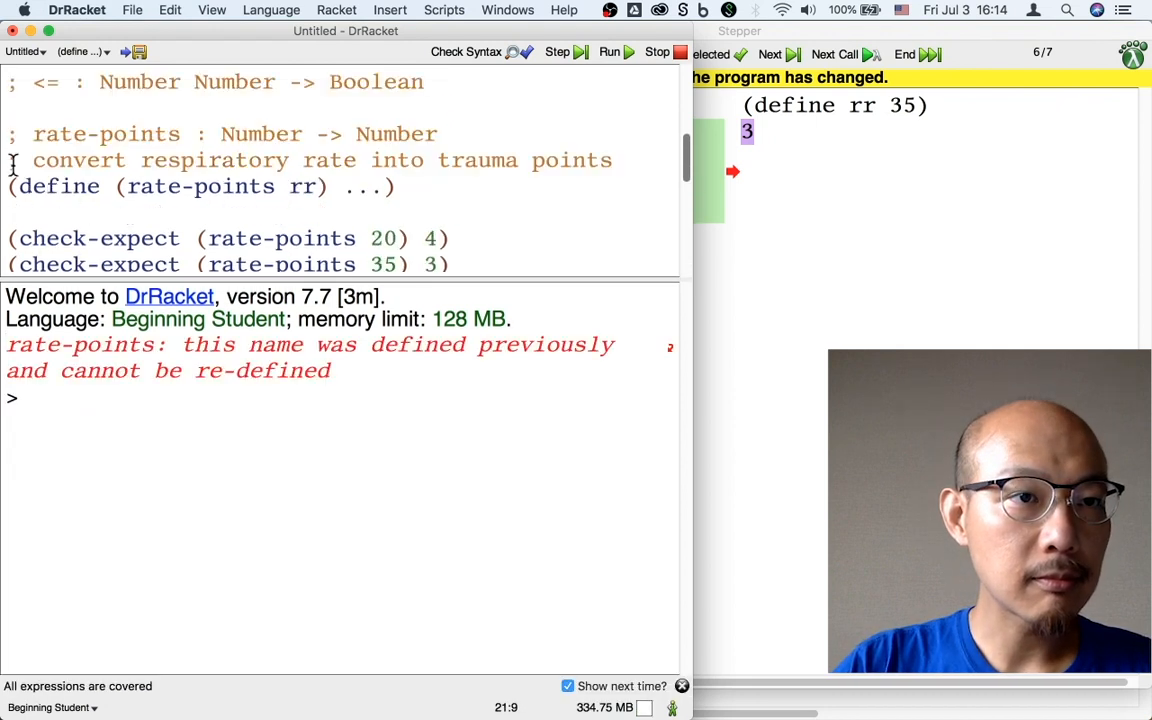
click(608, 52)
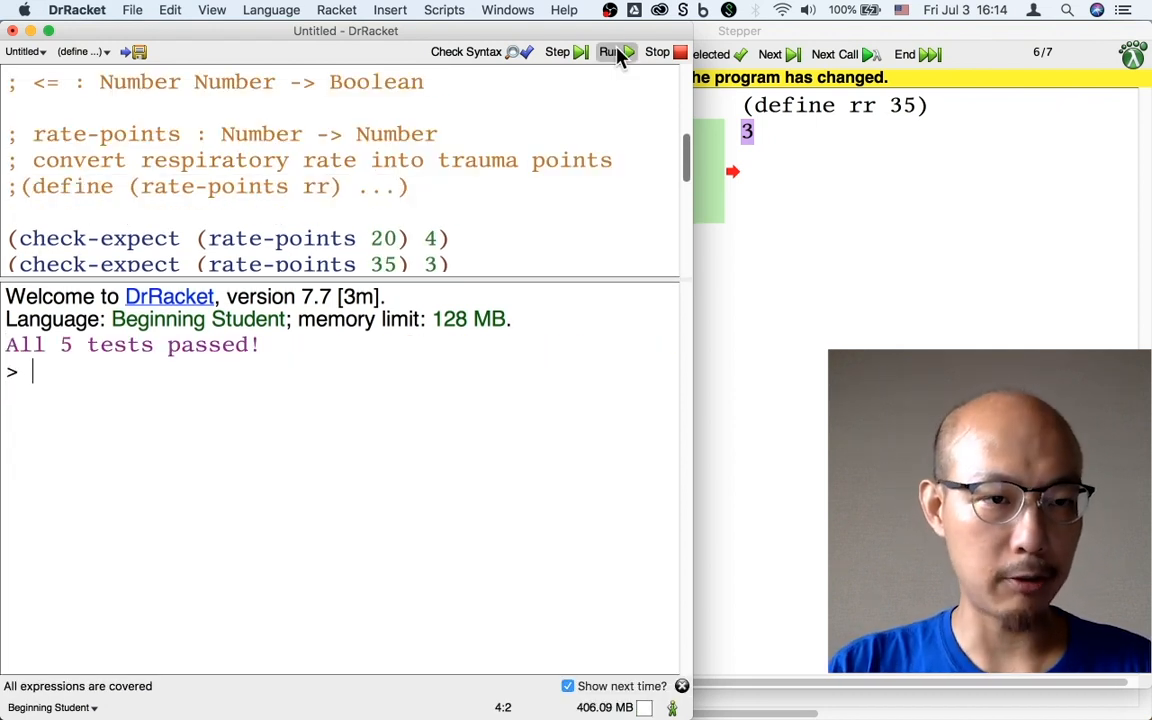